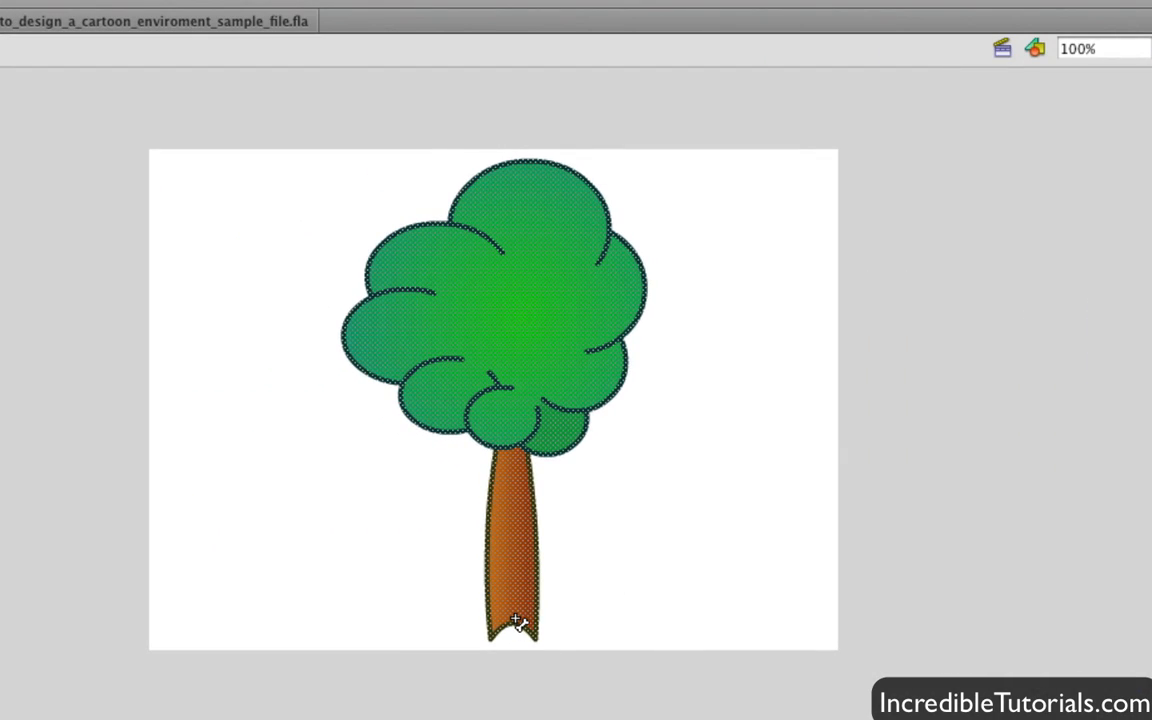
Step: Drag a bone from the trunk base up into the canopy
left_click_drag(513, 625, 515, 405)
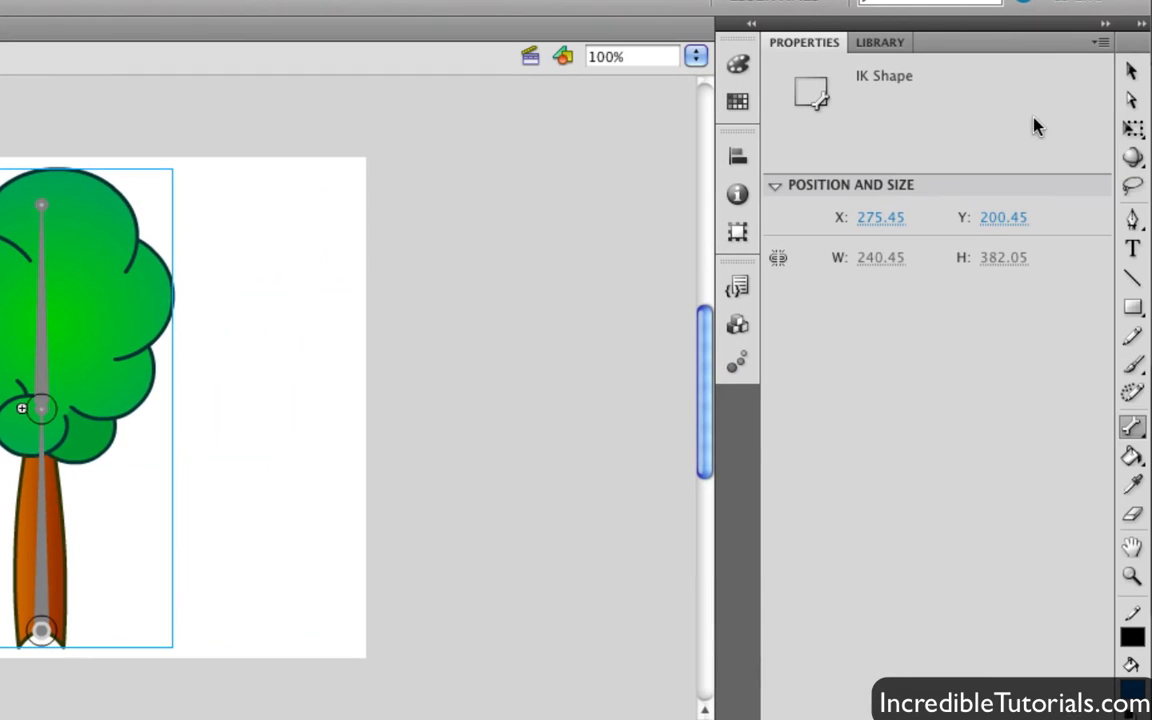
mouse_move(1134, 70)
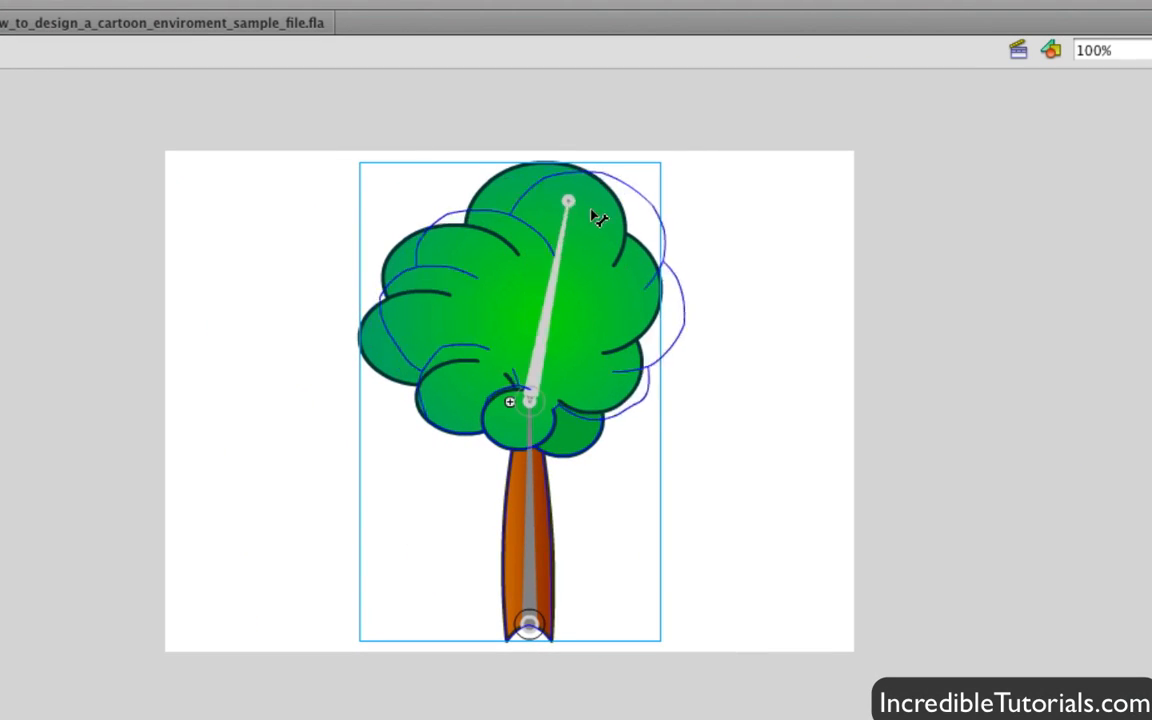
left_click_drag(568, 202, 792, 305)
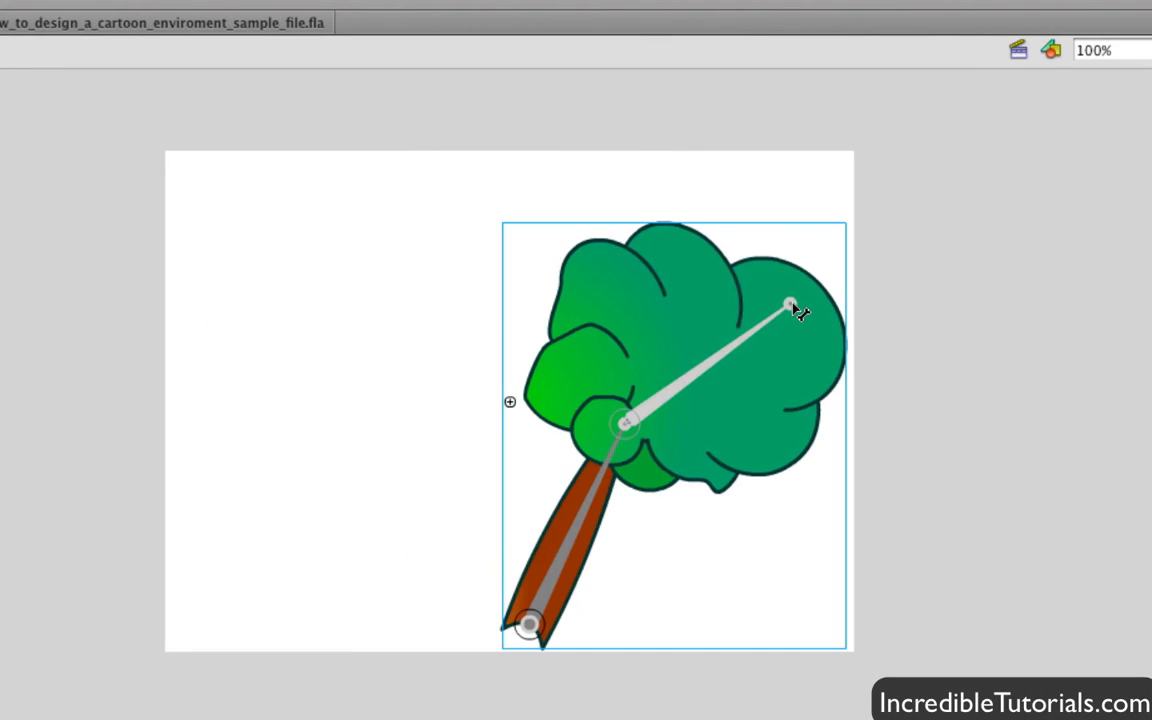
left_click_drag(790, 307, 323, 252)
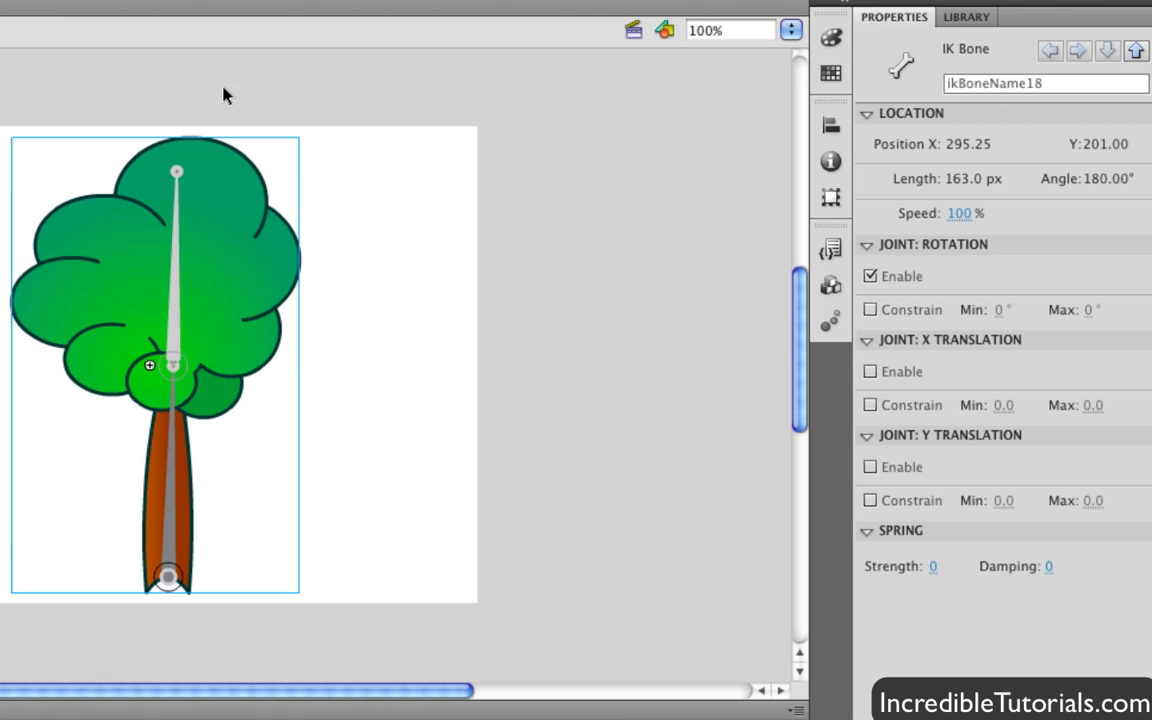
mouse_move(982, 288)
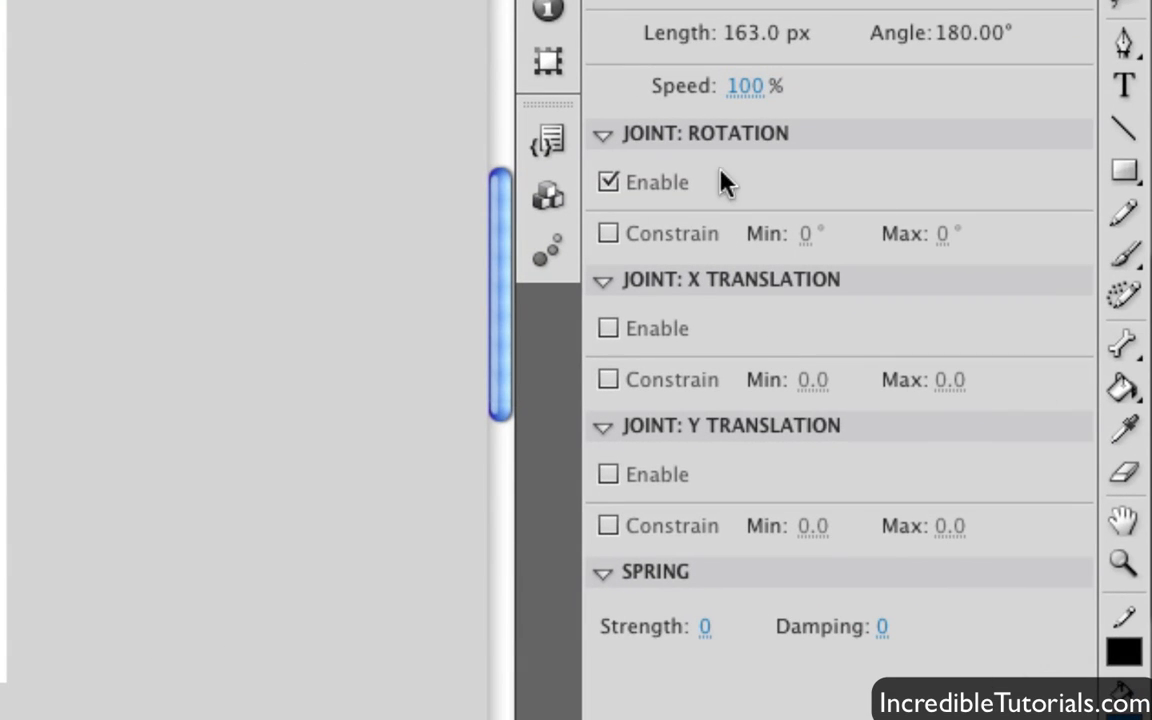
mouse_move(701, 231)
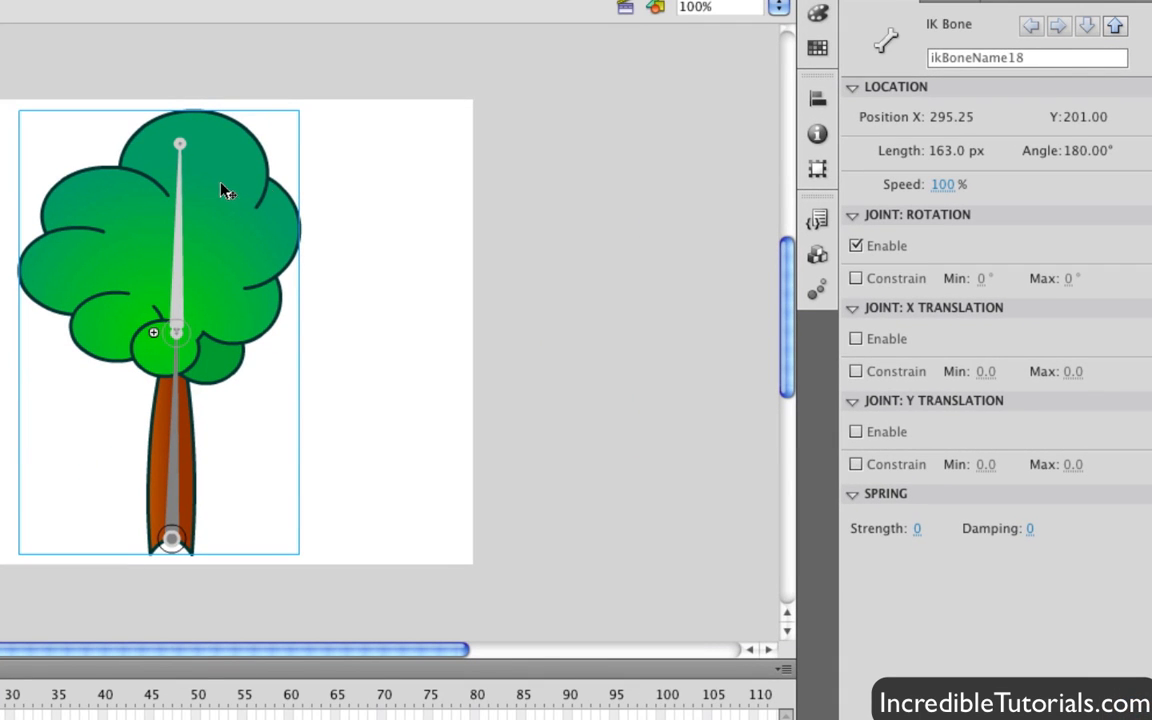
mouse_move(876, 355)
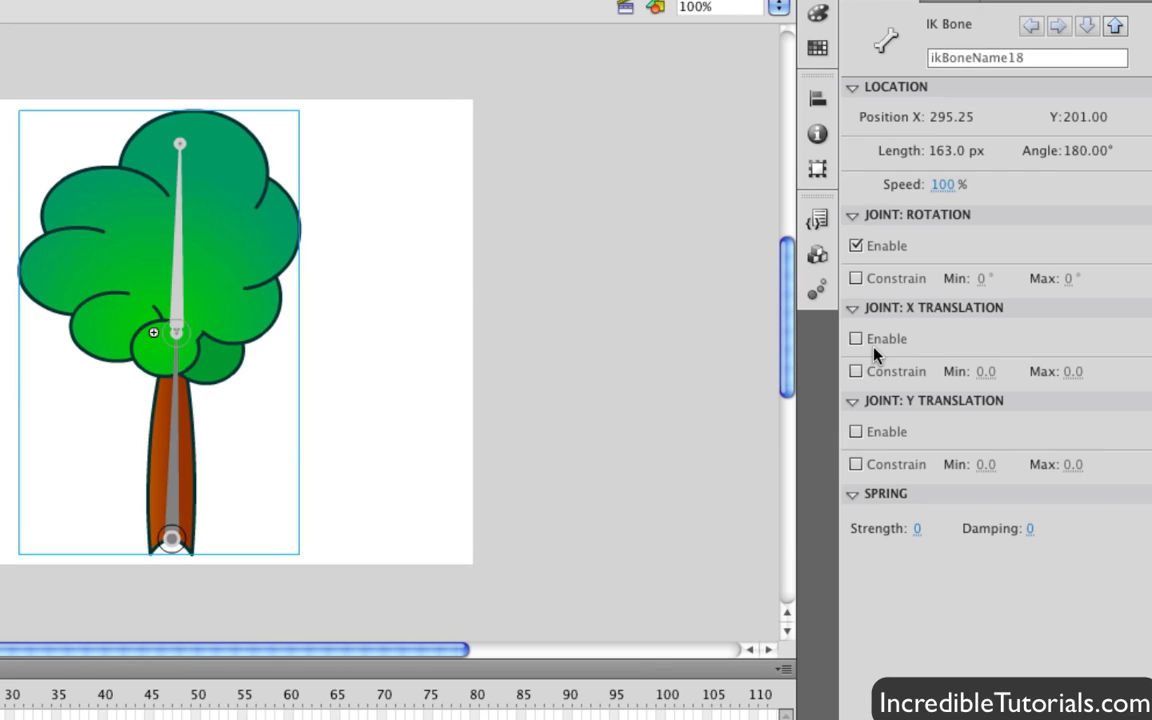
mouse_move(959, 349)
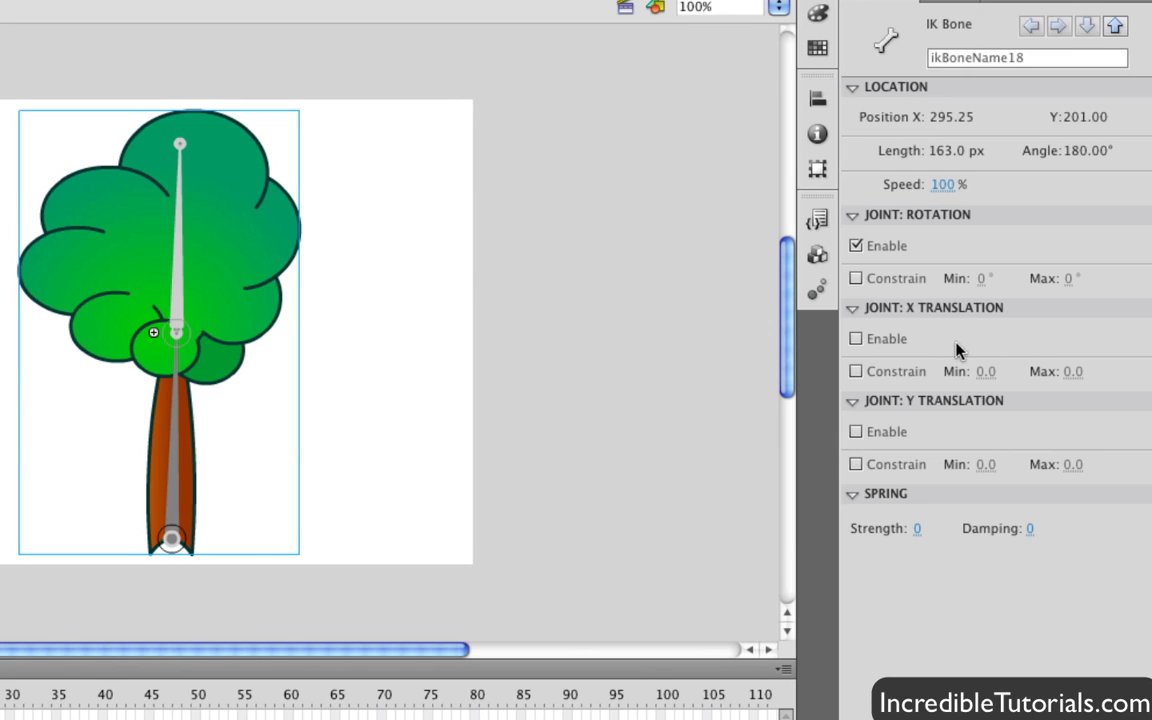
mouse_move(990, 328)
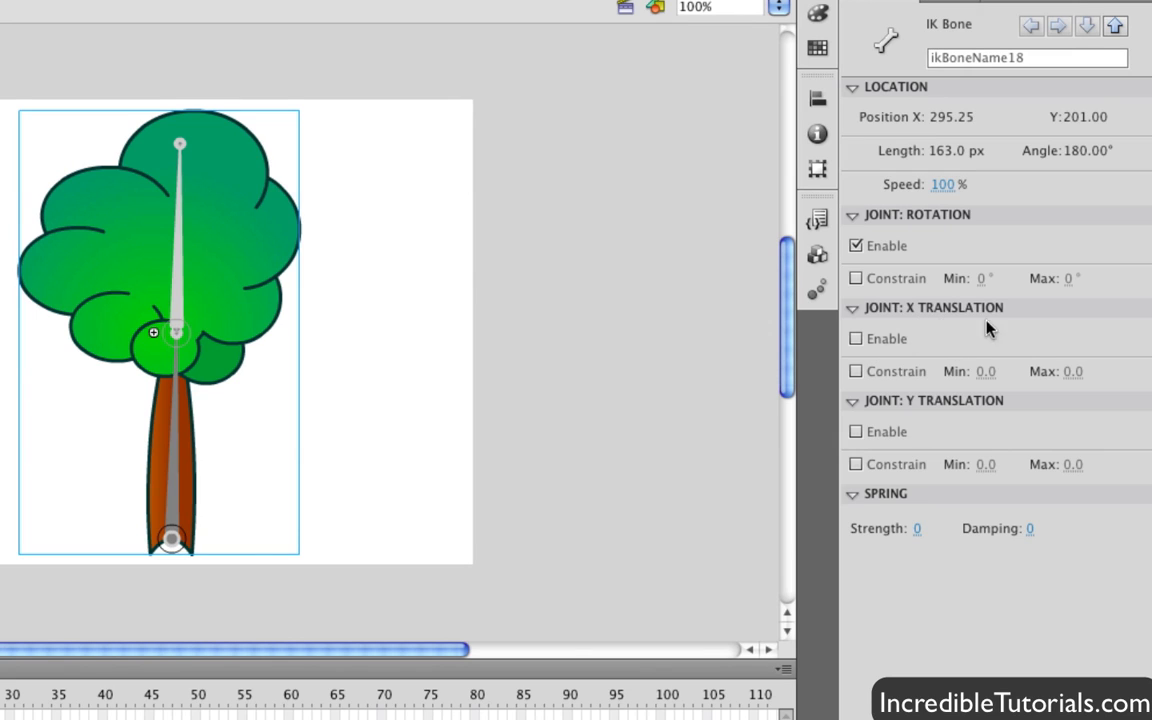
Step: Enable and constrain X Translation on the canopy bone, then drag the canopy to test it
left_click(856, 338)
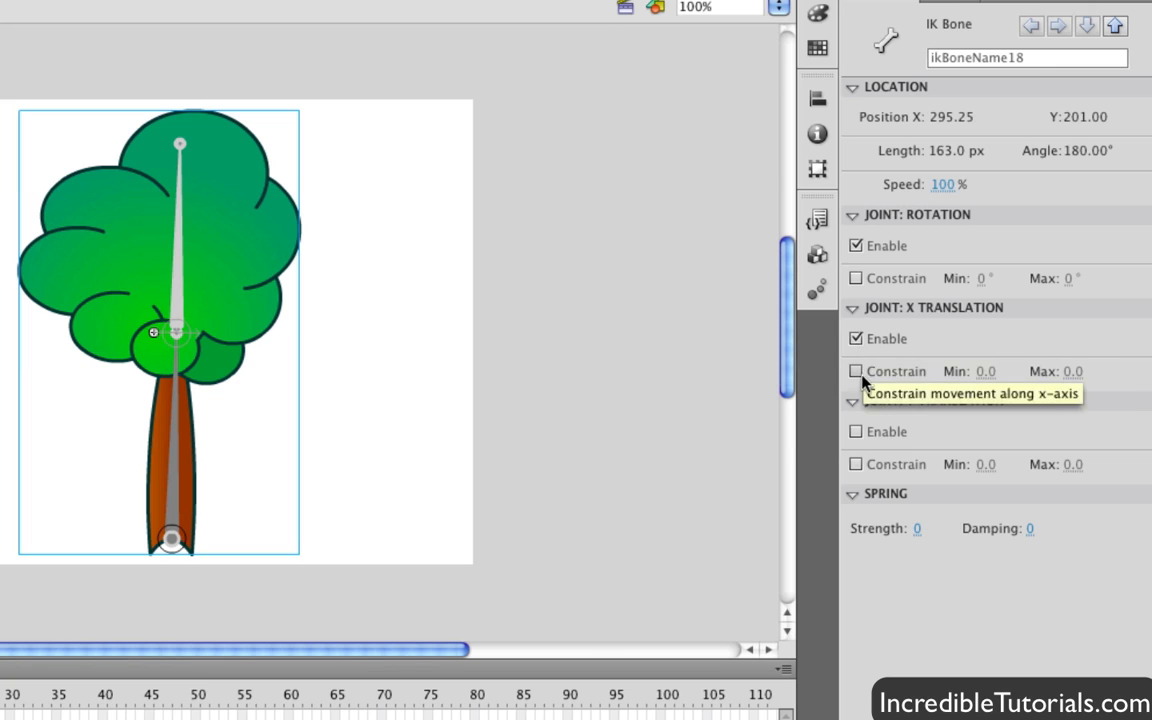
left_click(854, 371)
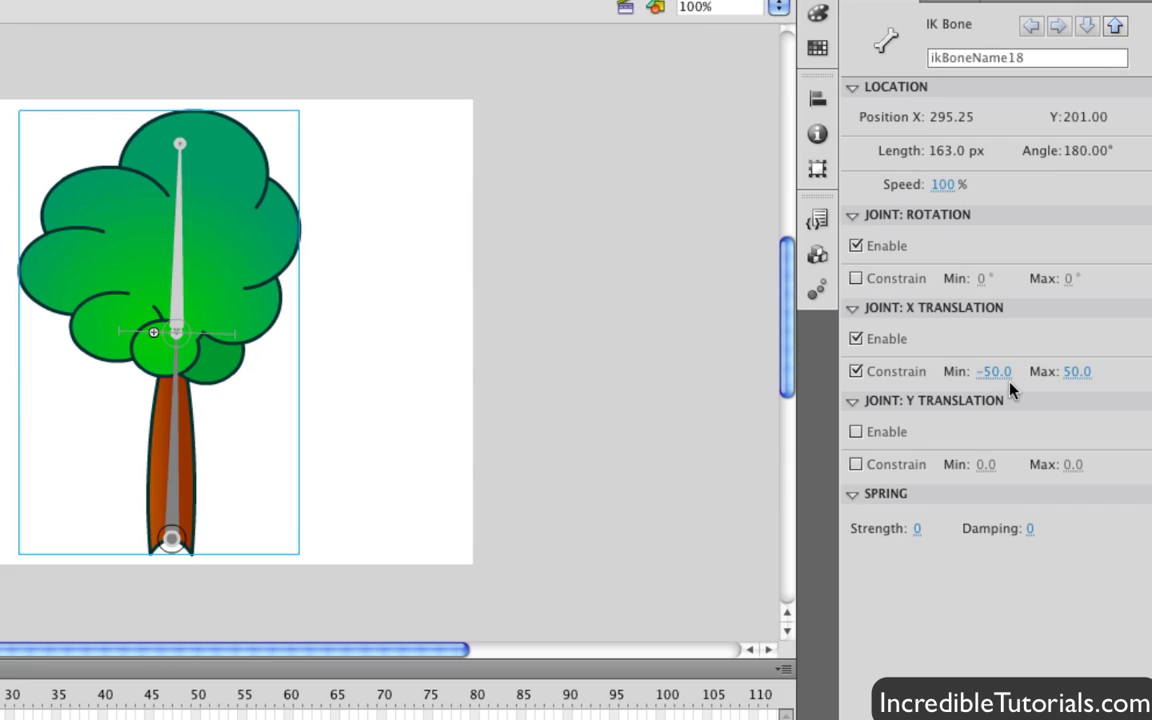
mouse_move(1097, 388)
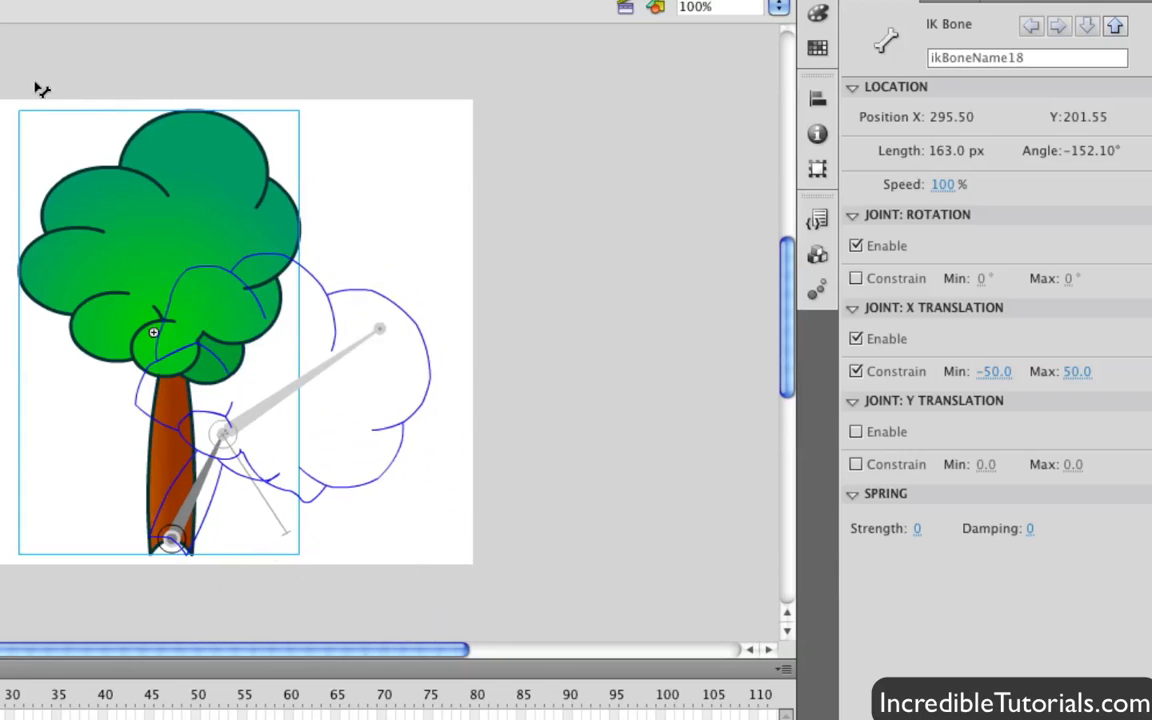
left_click_drag(380, 328, 270, 337)
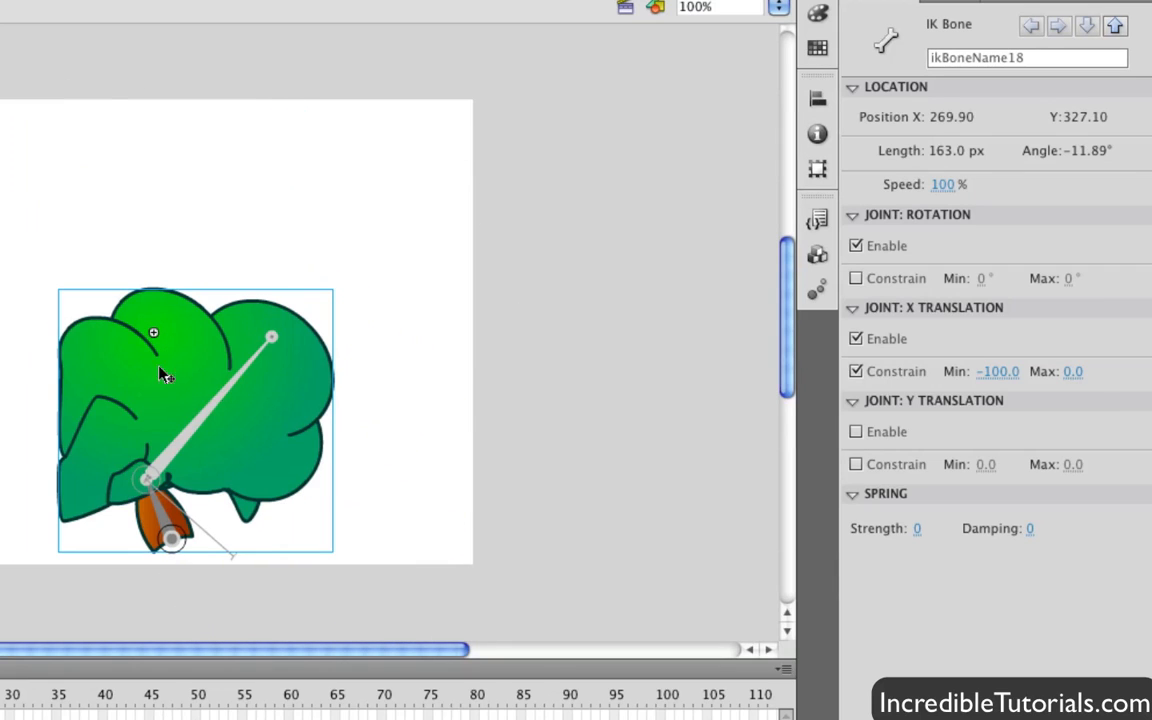
left_click_drag(272, 337, 90, 290)
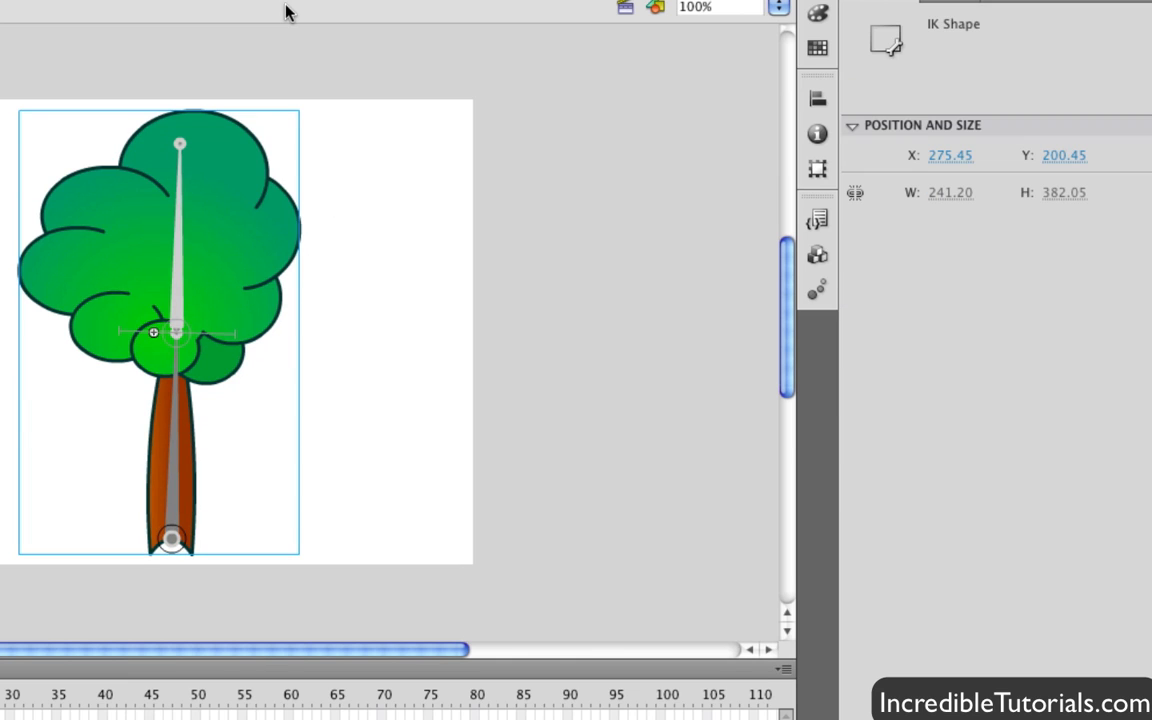
Step: Select the canopy bone to show its joint settings
left_click(177, 333)
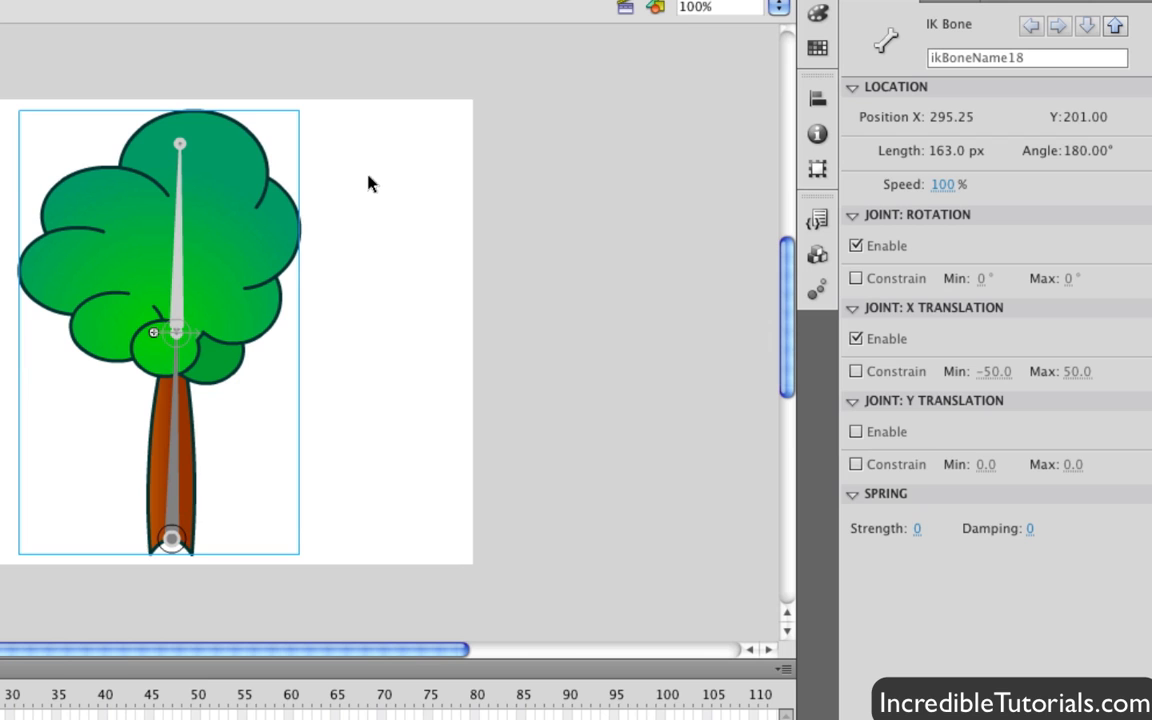
mouse_move(133, 392)
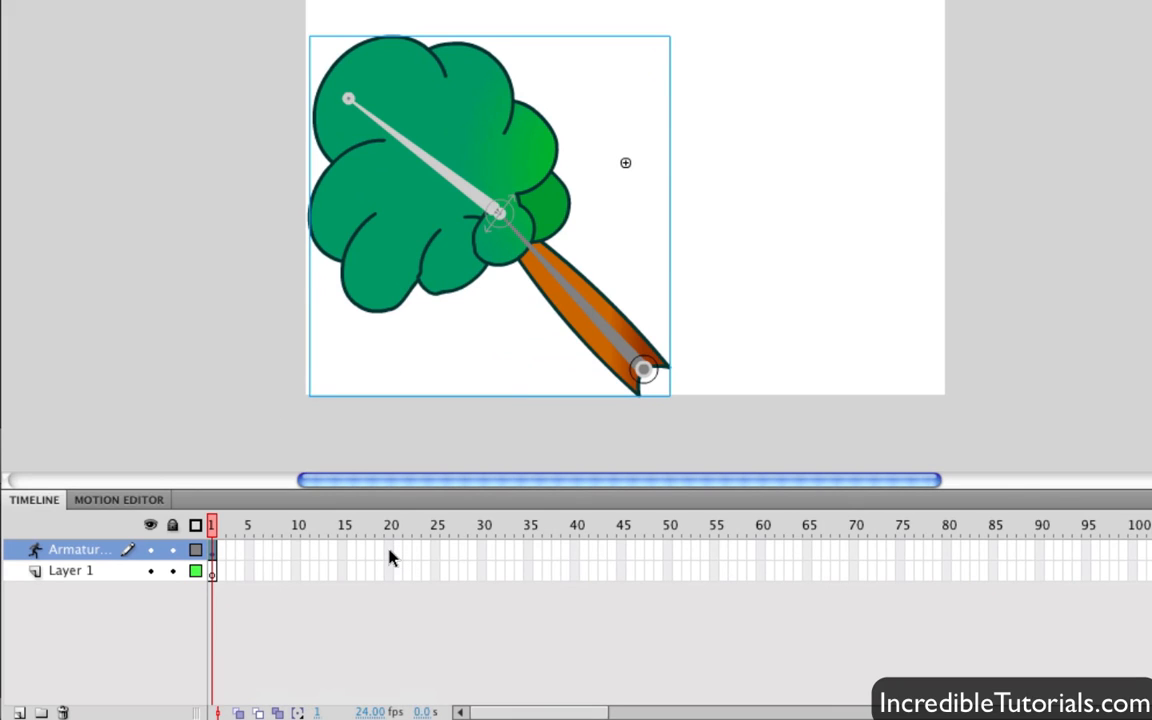
Step: Insert a pose at frame 20 and bend the tree to the right
right_click(391, 557)
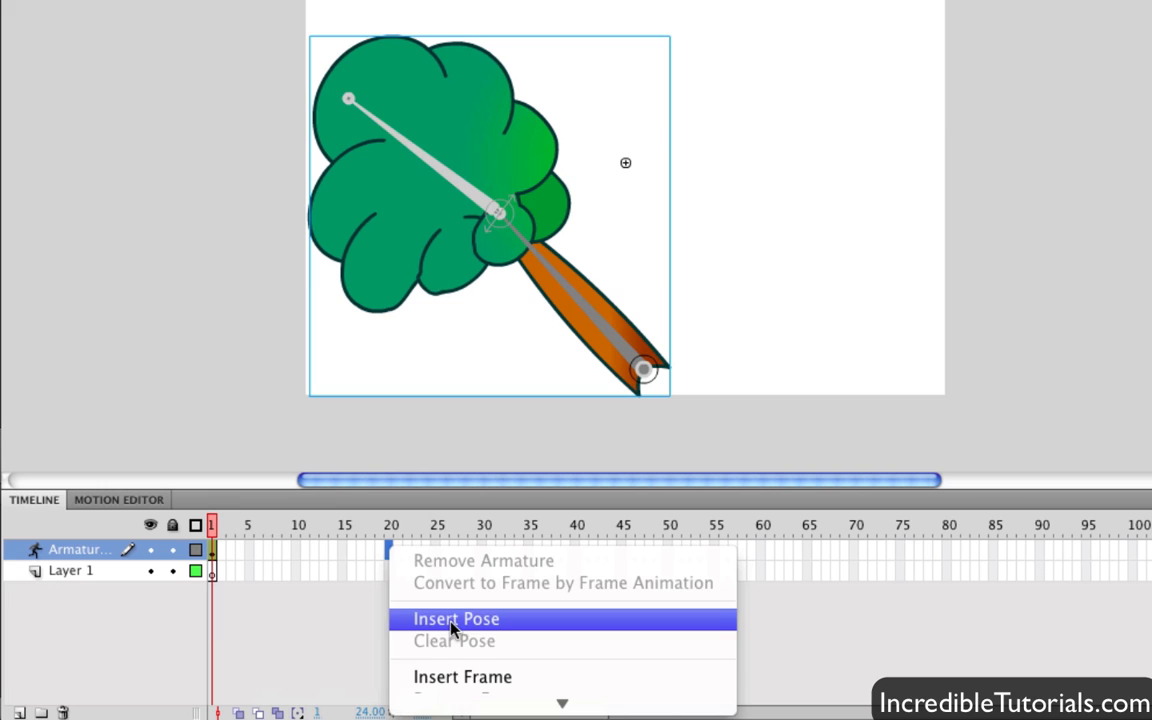
left_click(461, 618)
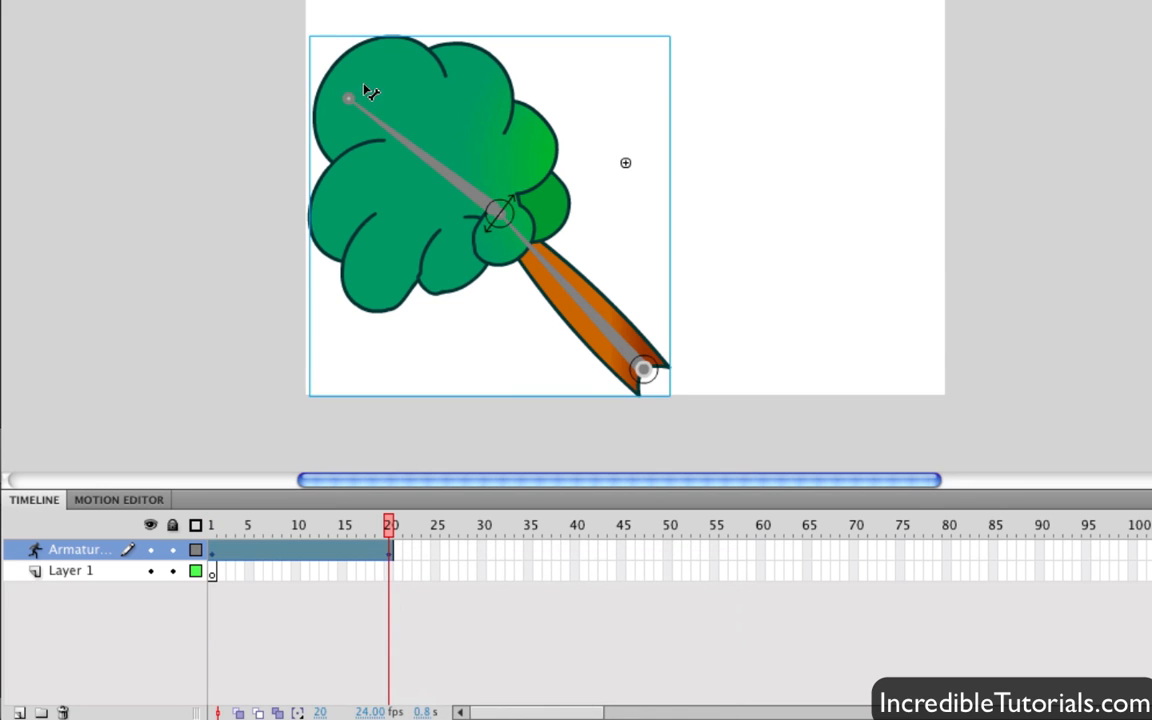
left_click_drag(348, 97, 378, 69)
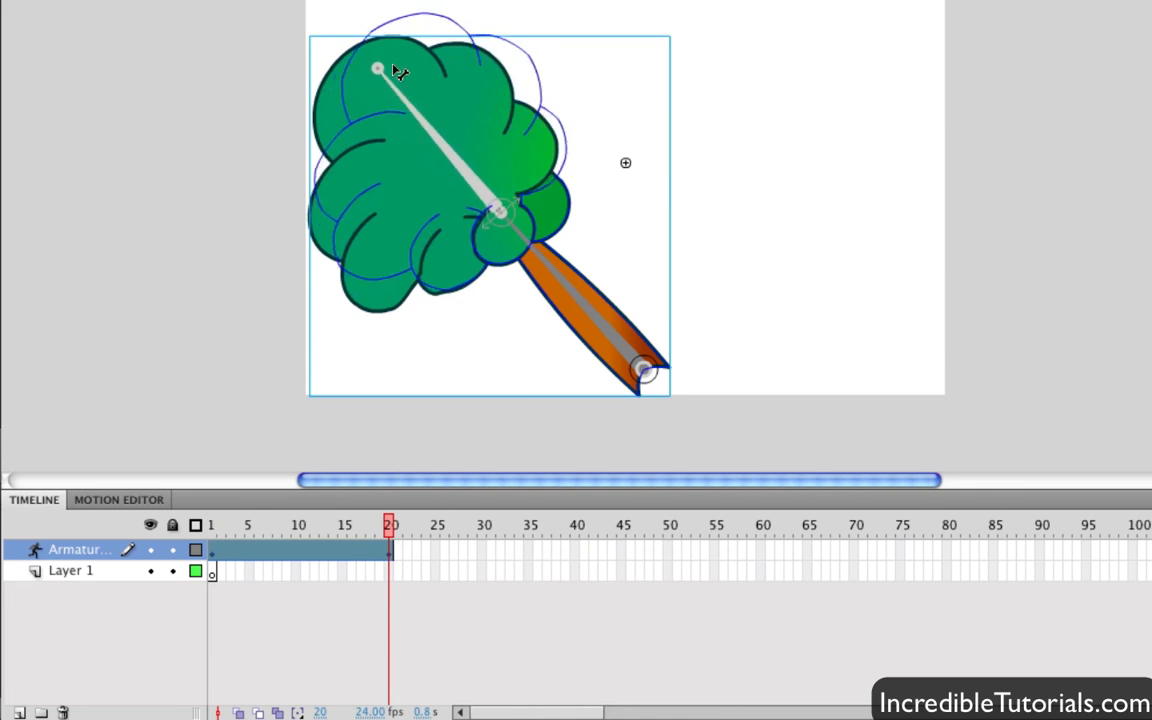
left_click_drag(378, 68, 895, 80)
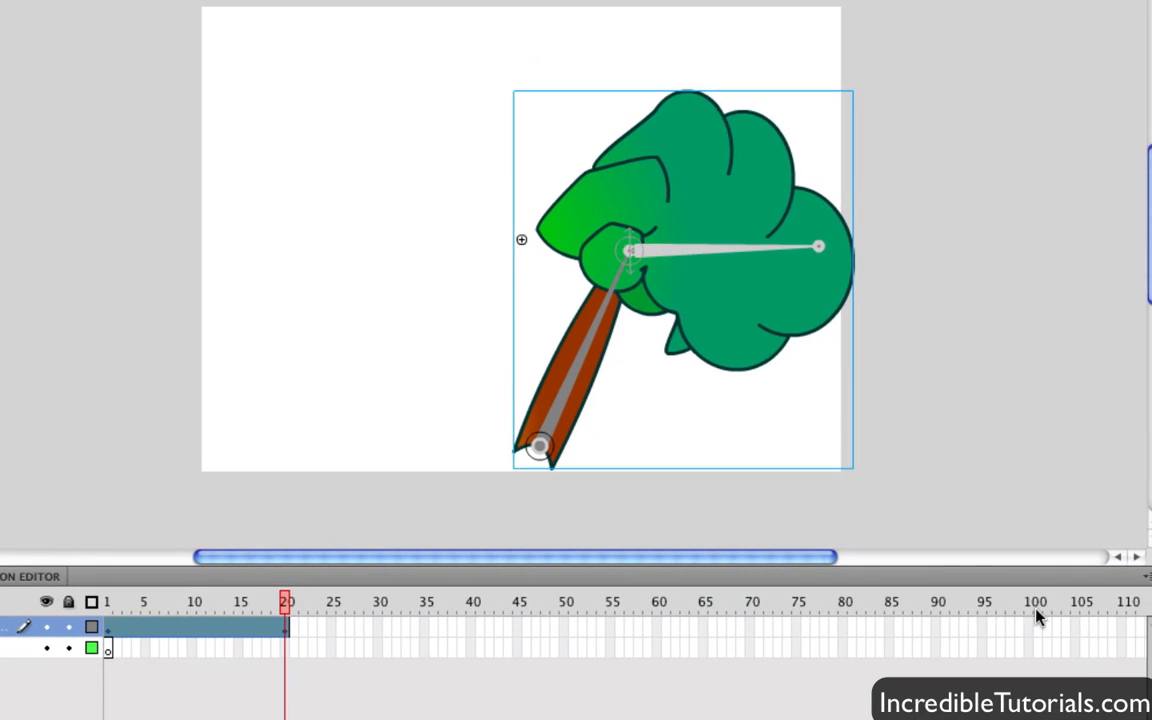
mouse_move(1034, 637)
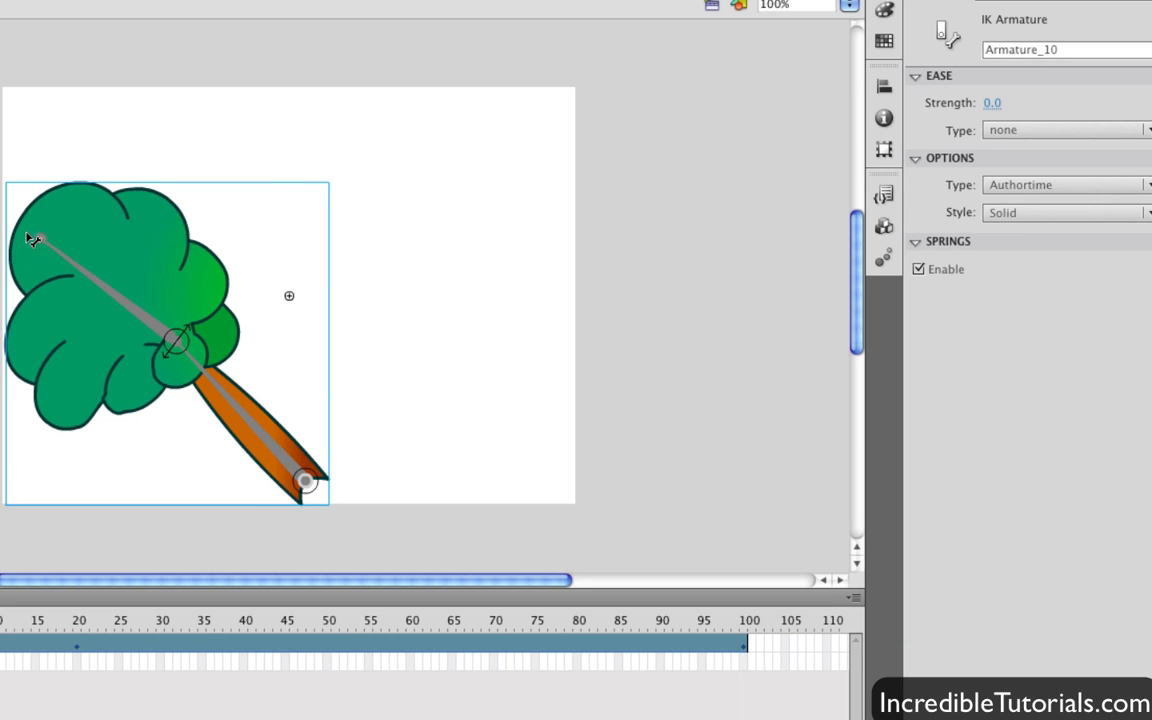
Step: Select the canopy bone to edit its spring settings
left_click(42, 242)
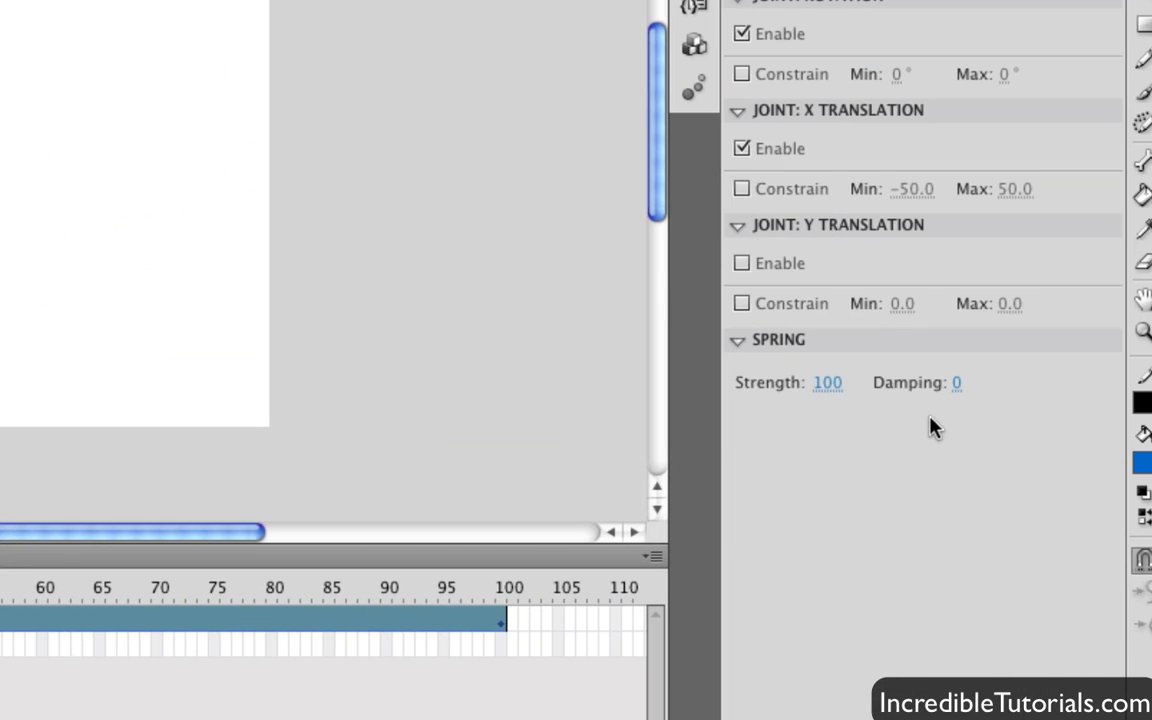
mouse_move(956, 388)
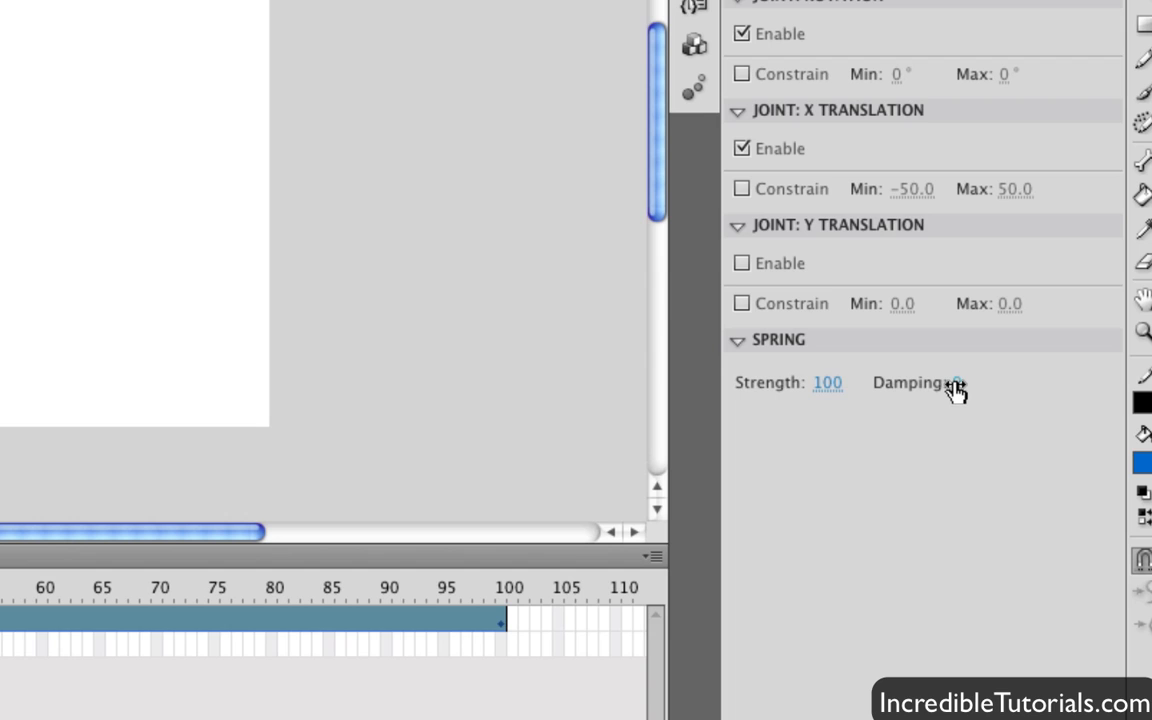
mouse_move(957, 388)
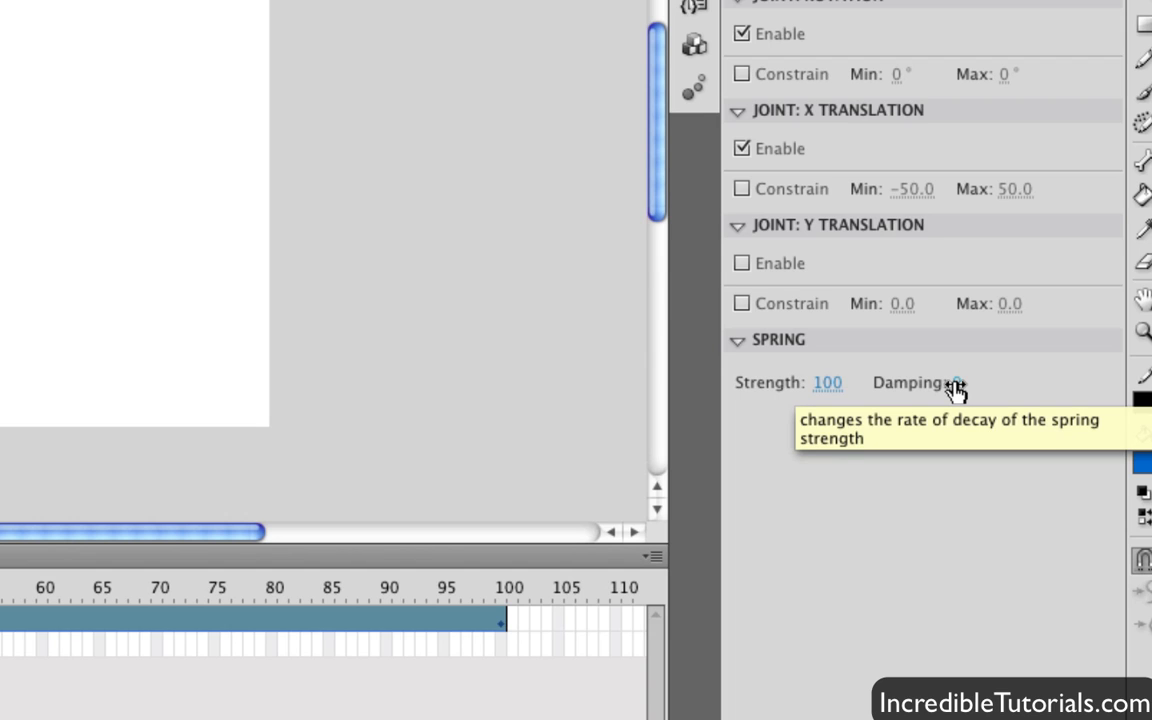
Step: Edit the canopy bone's Spring Damping value
left_click(957, 383)
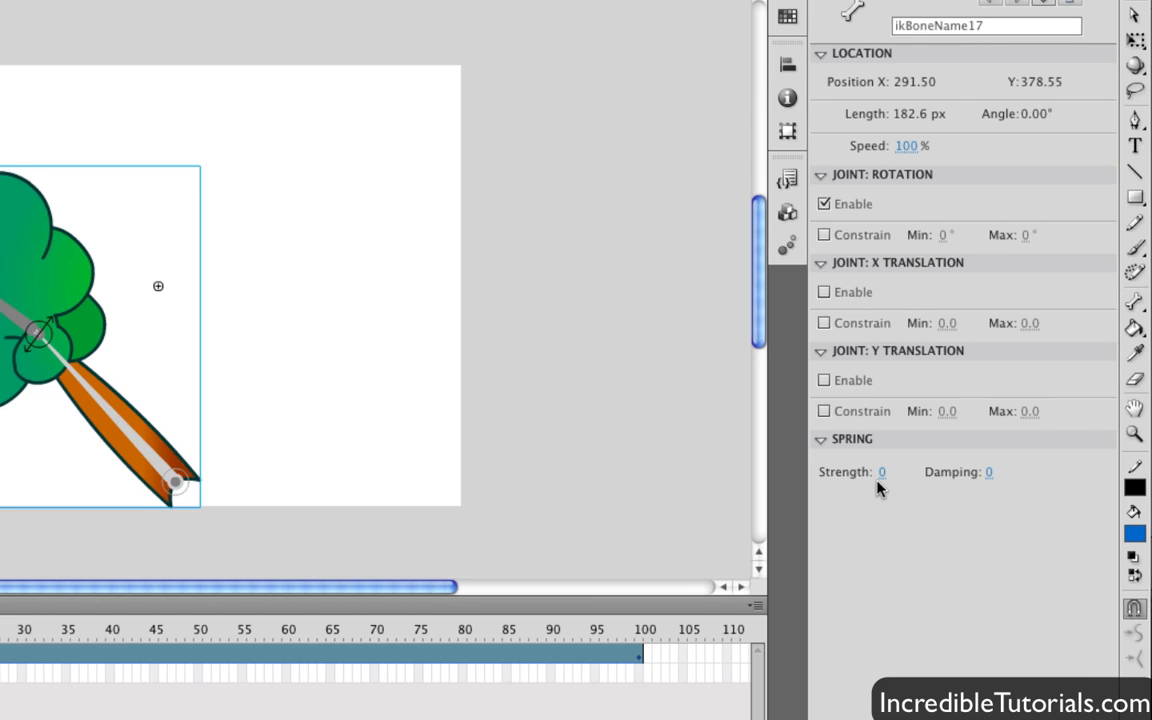
mouse_move(882, 475)
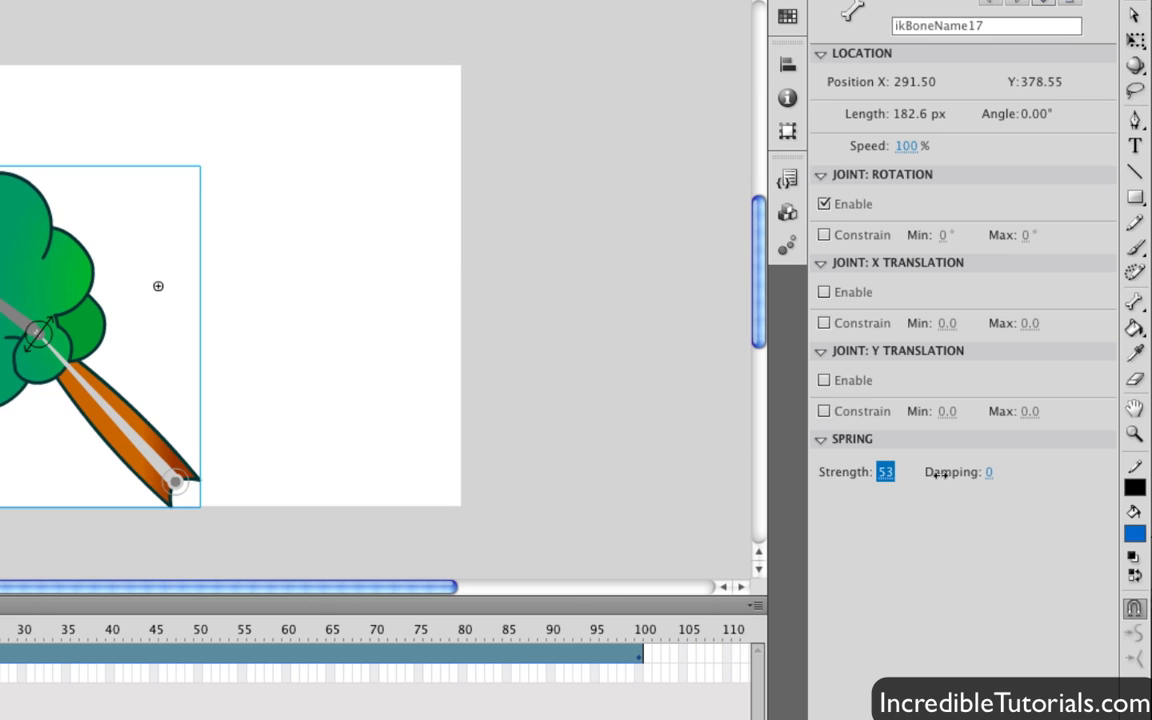
Step: Commit a Spring Strength of 53 for the trunk bone
left_click(992, 472)
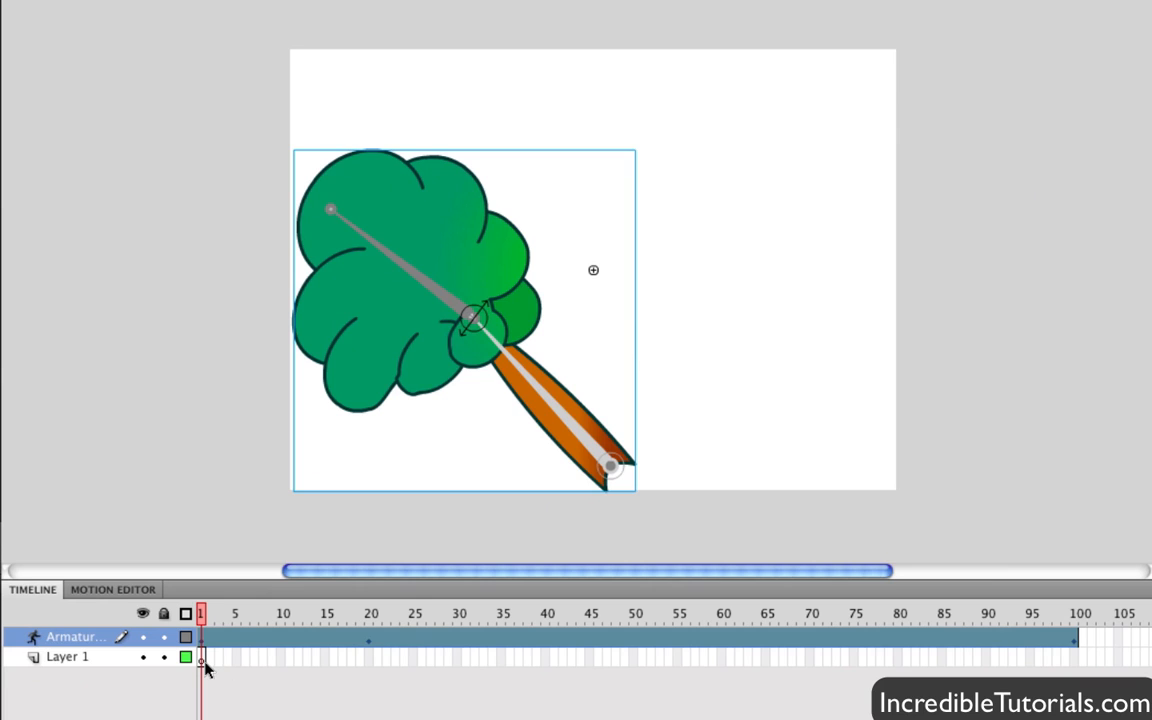
Step: Return to frame 1 to play the tree animation
left_click(60, 658)
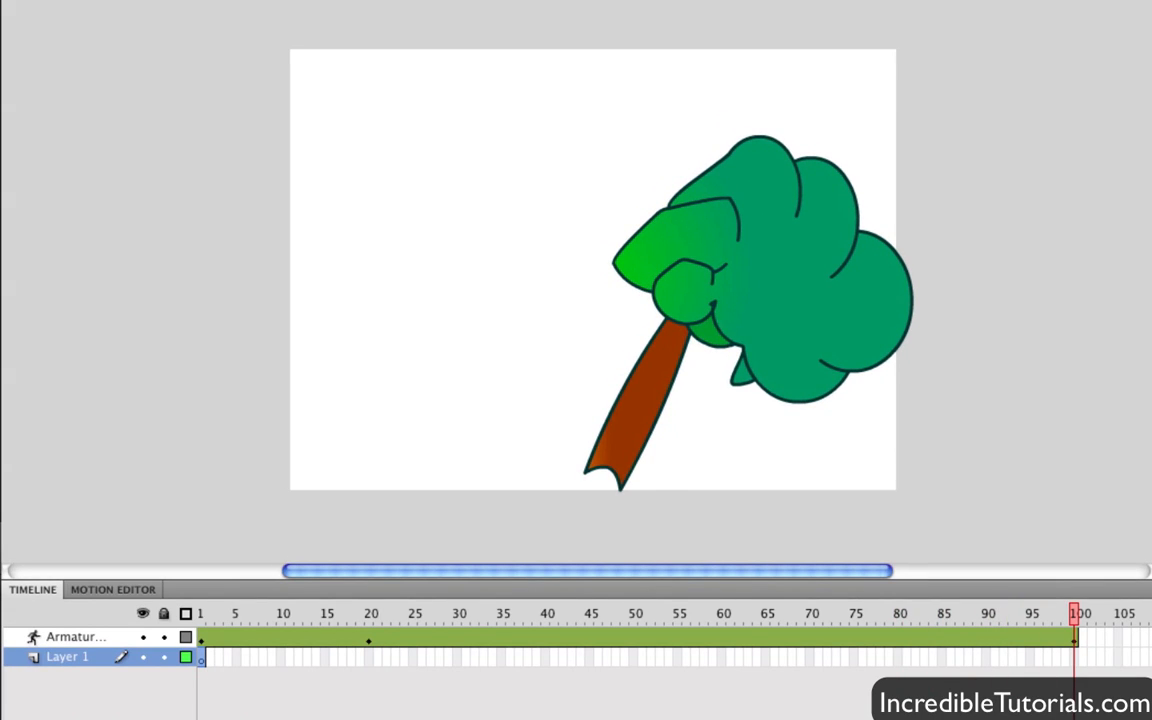
mouse_move(228, 643)
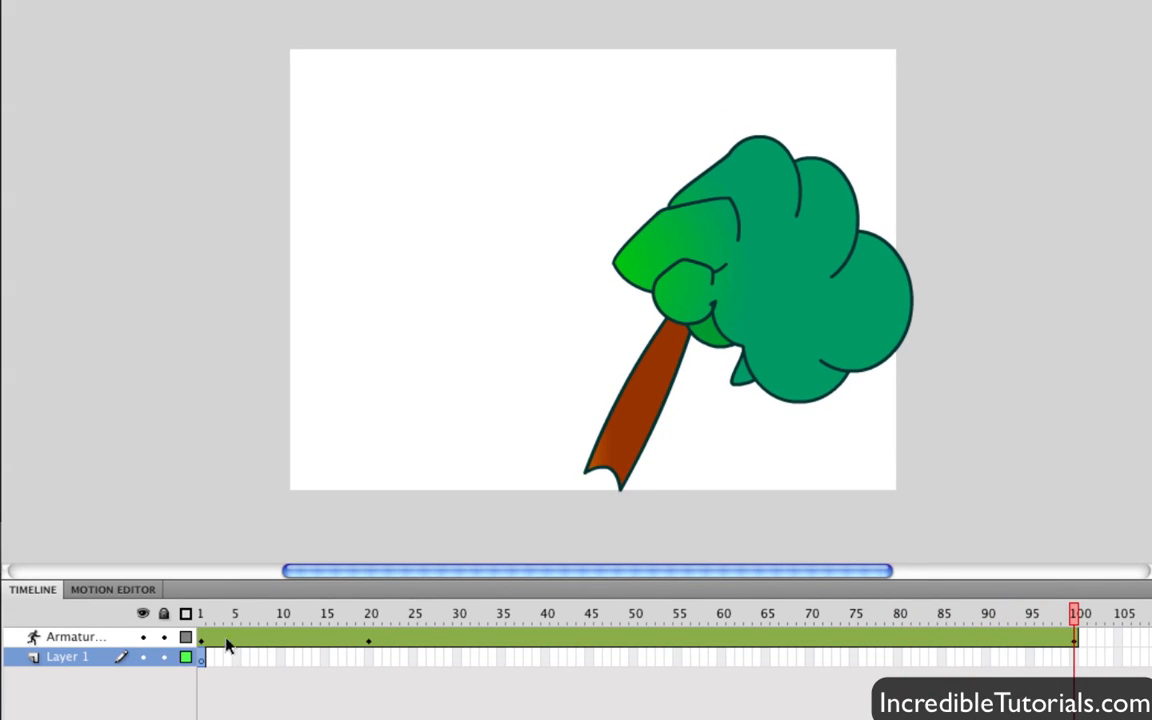
mouse_move(610, 431)
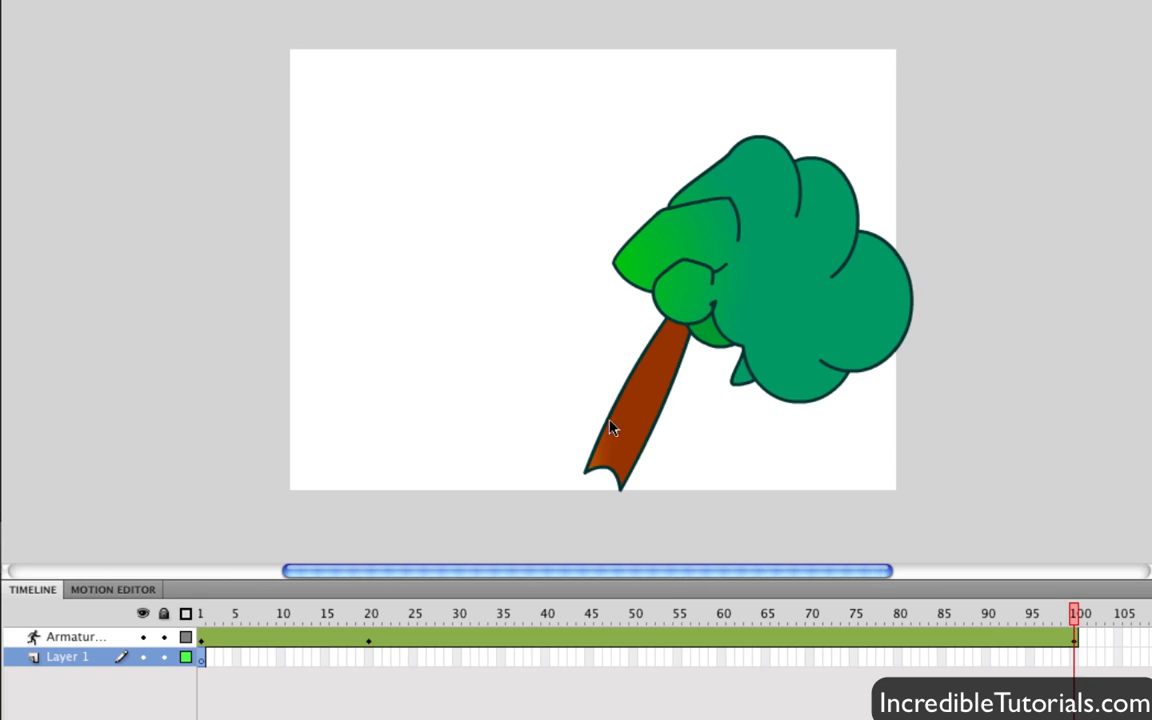
mouse_move(643, 420)
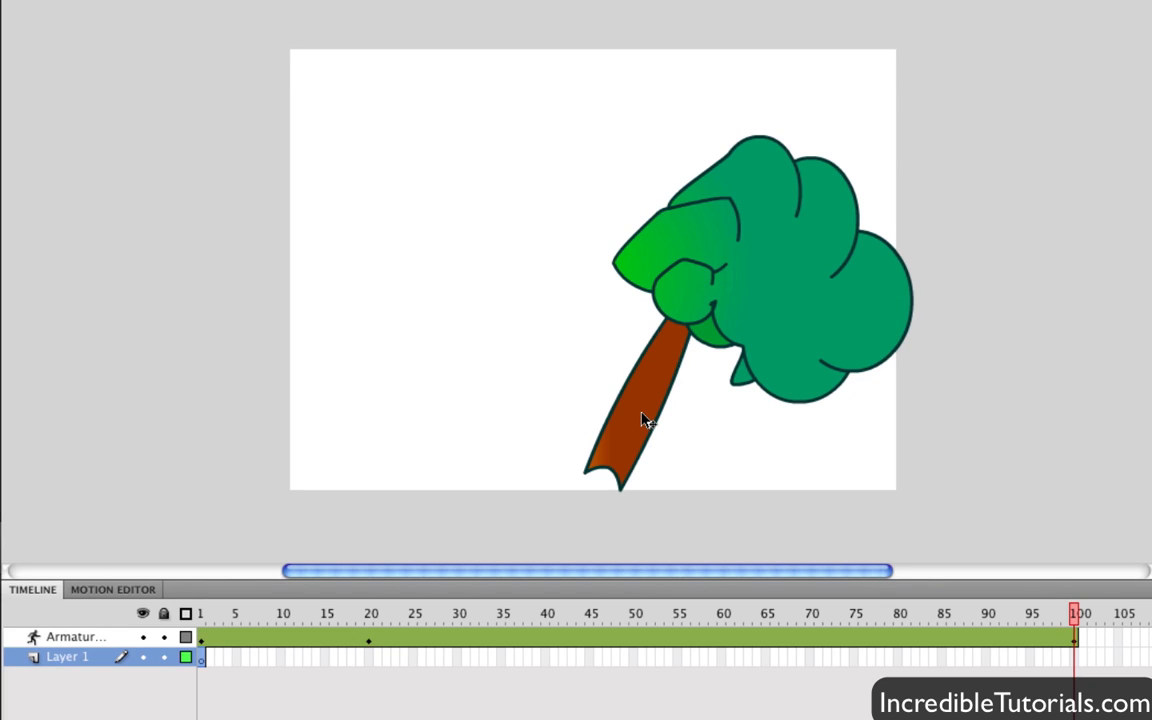